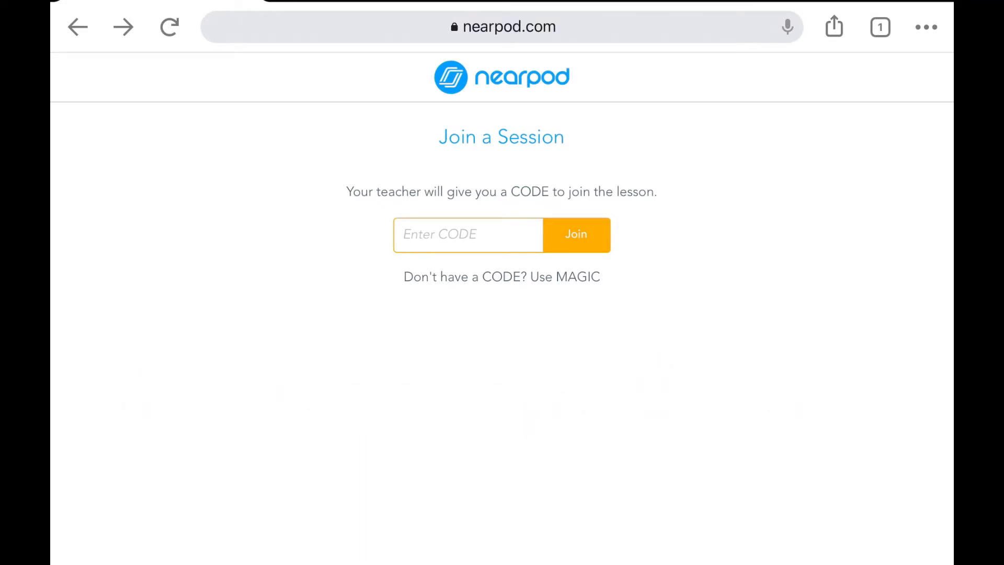
# Enter the session code JMXSQ in the code field and join the session.
pyautogui.click(467, 234)
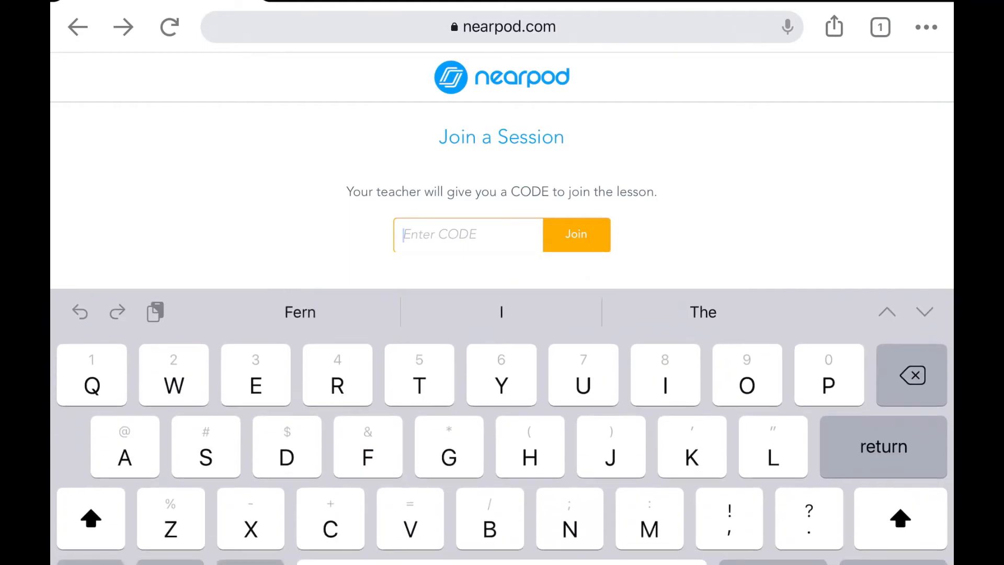
pyautogui.write('J')
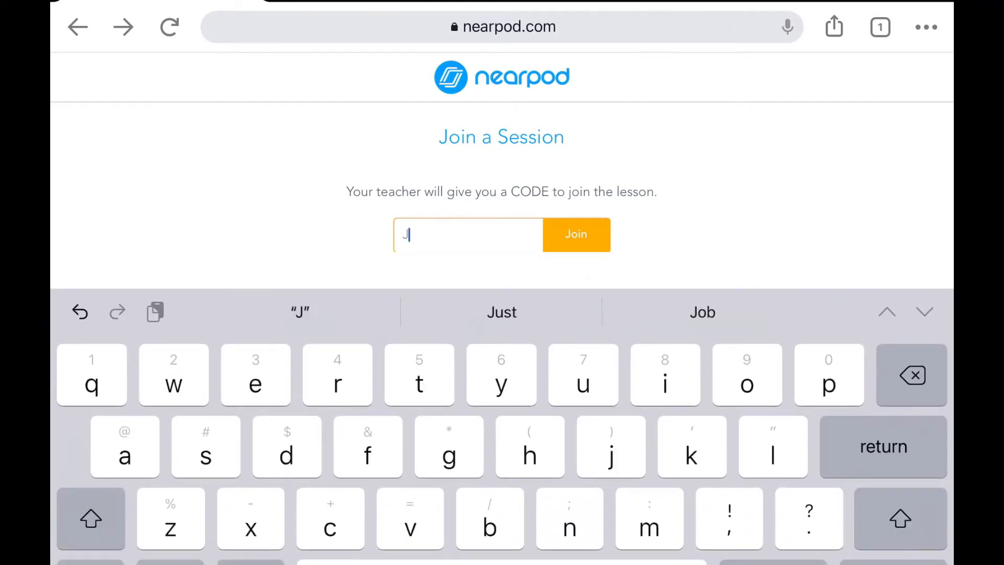
pyautogui.write('x')
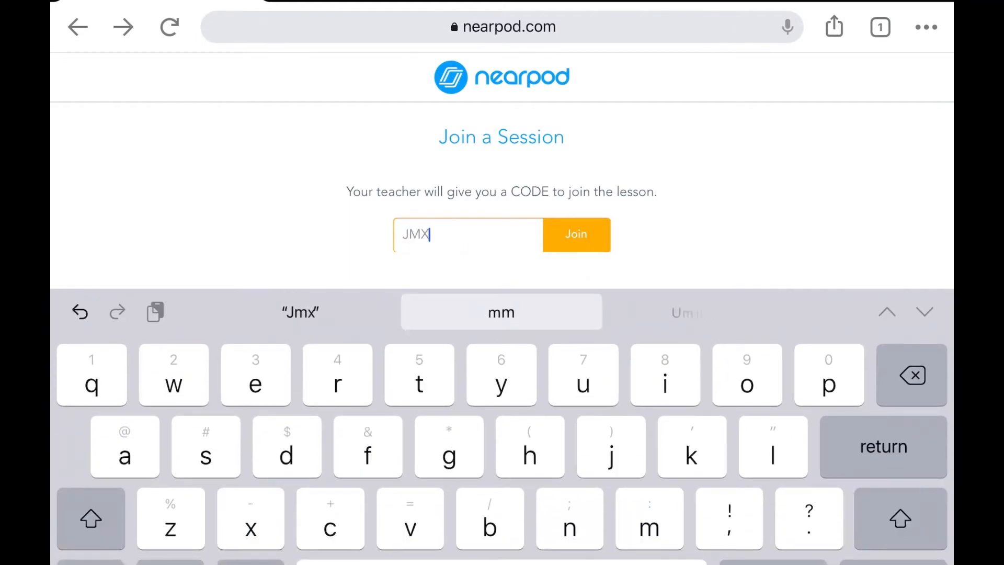
pyautogui.write('SQ')
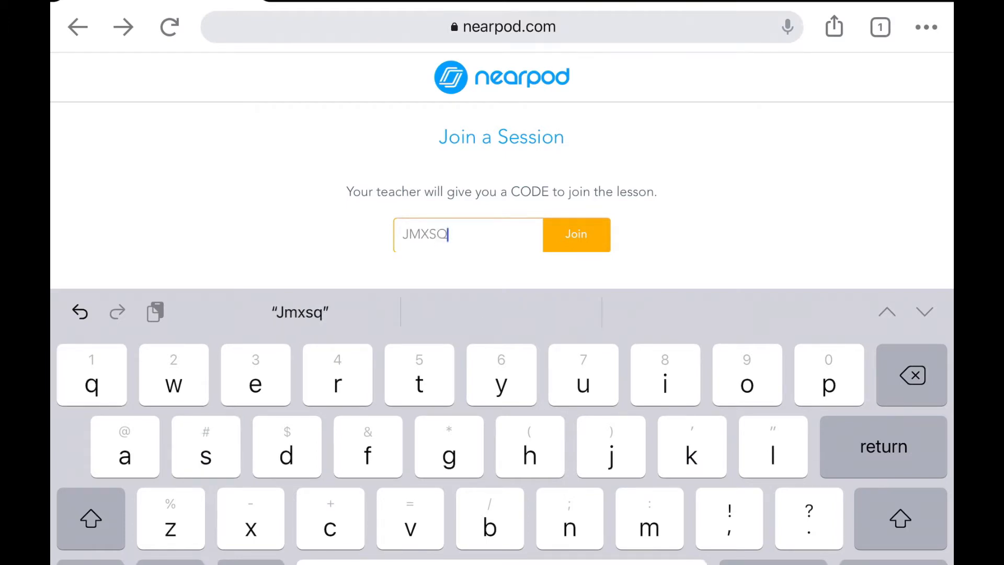
pyautogui.click(576, 233)
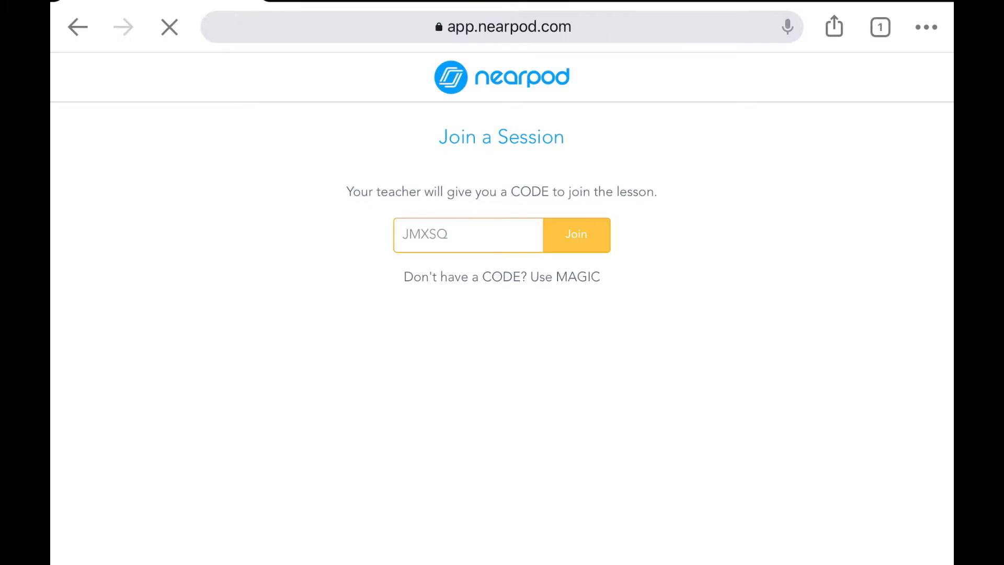
# Join the lesson under the filled-in name, landing on the Unit 10 title slide.
pyautogui.click(575, 234)
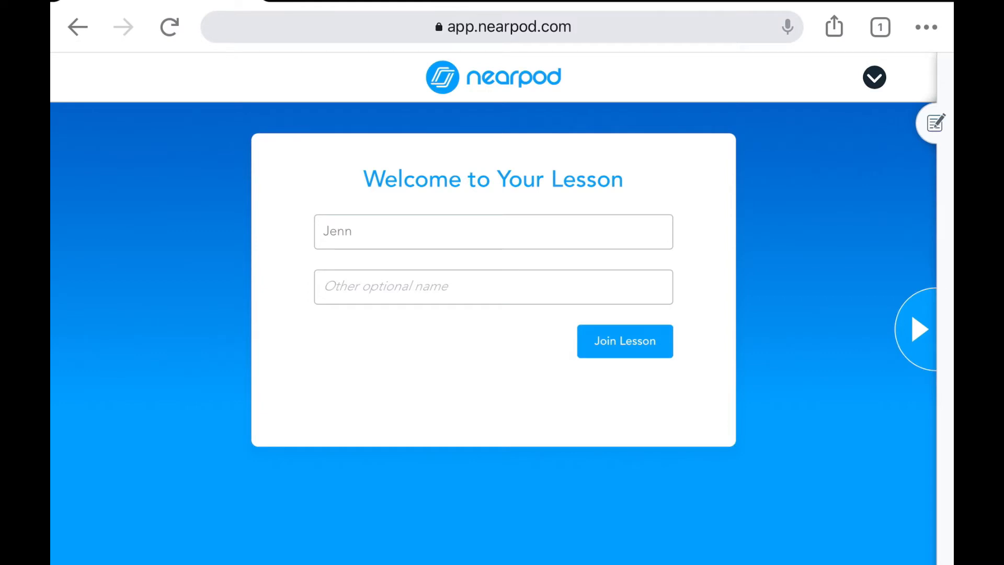
pyautogui.click(624, 341)
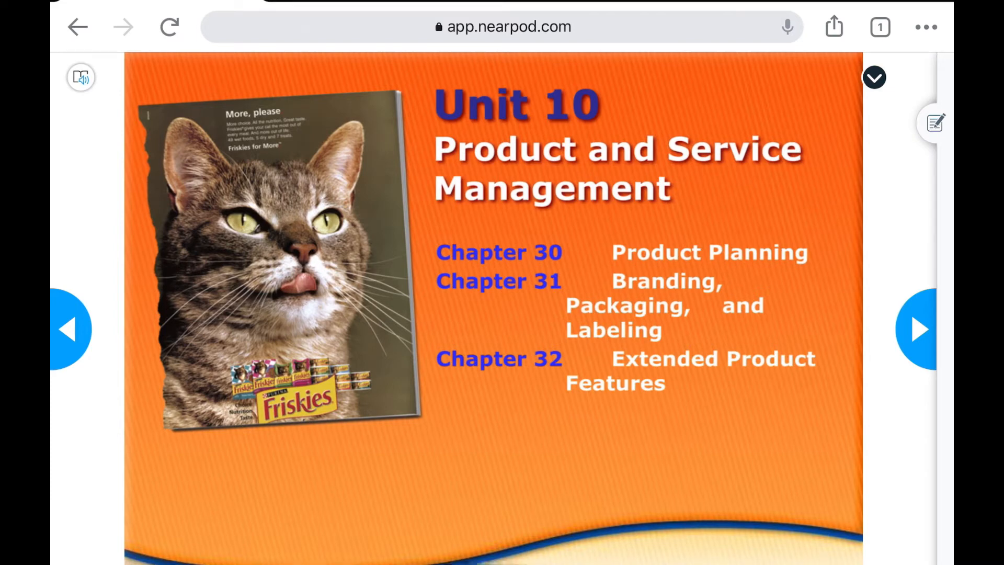
# Advance three slides to Product Mix and show the Notes panel.
pyautogui.click(918, 329)
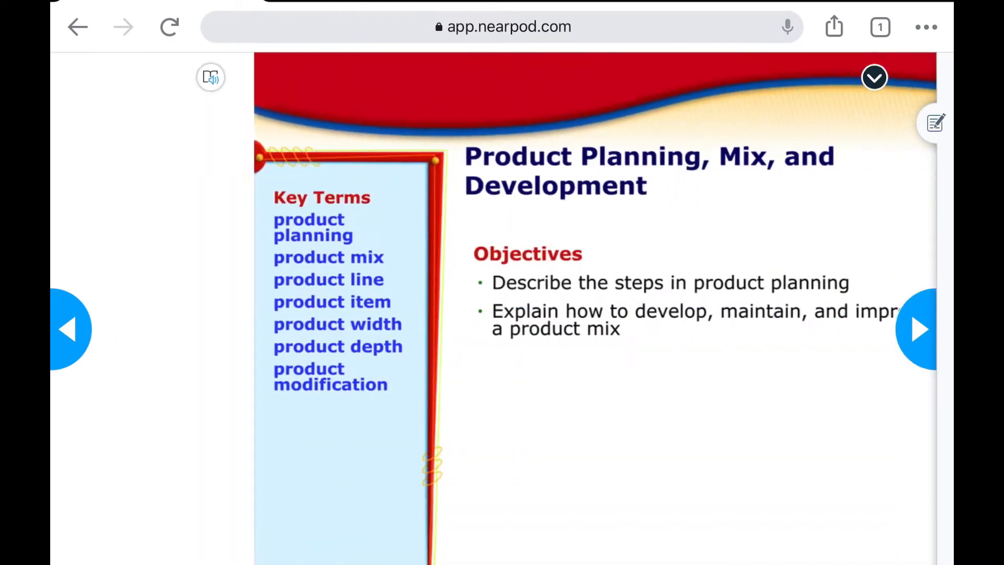
pyautogui.click(917, 329)
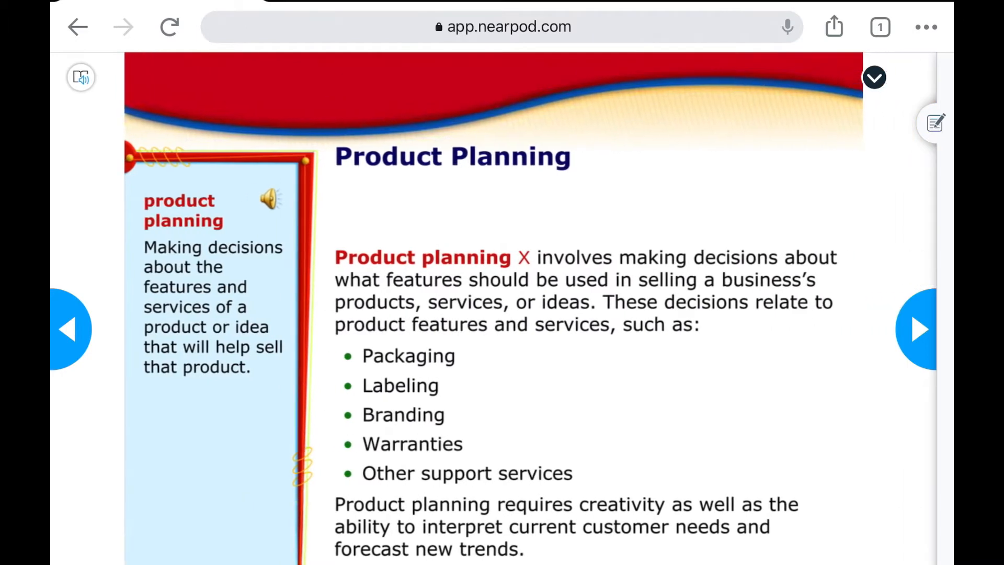
pyautogui.click(918, 329)
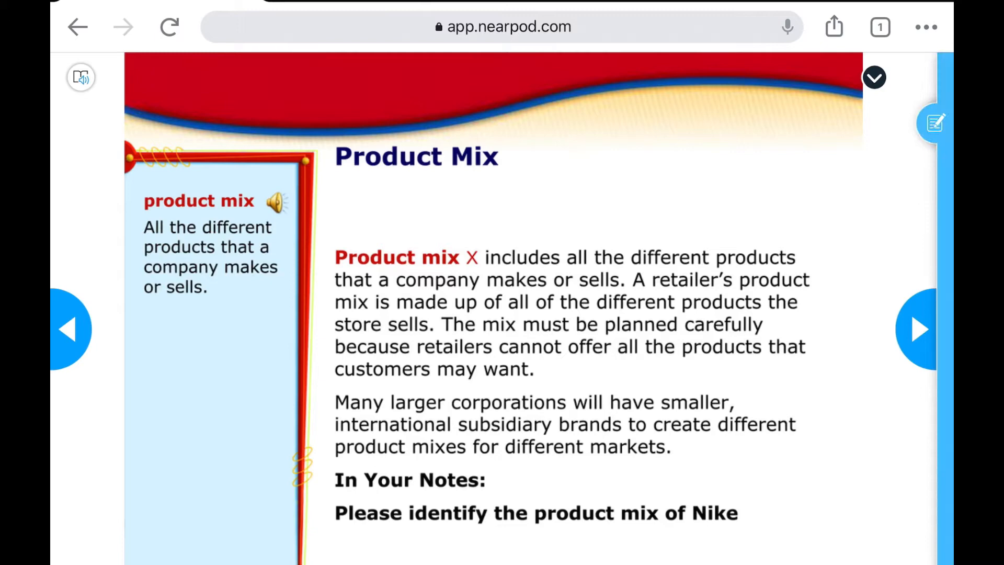
pyautogui.click(934, 123)
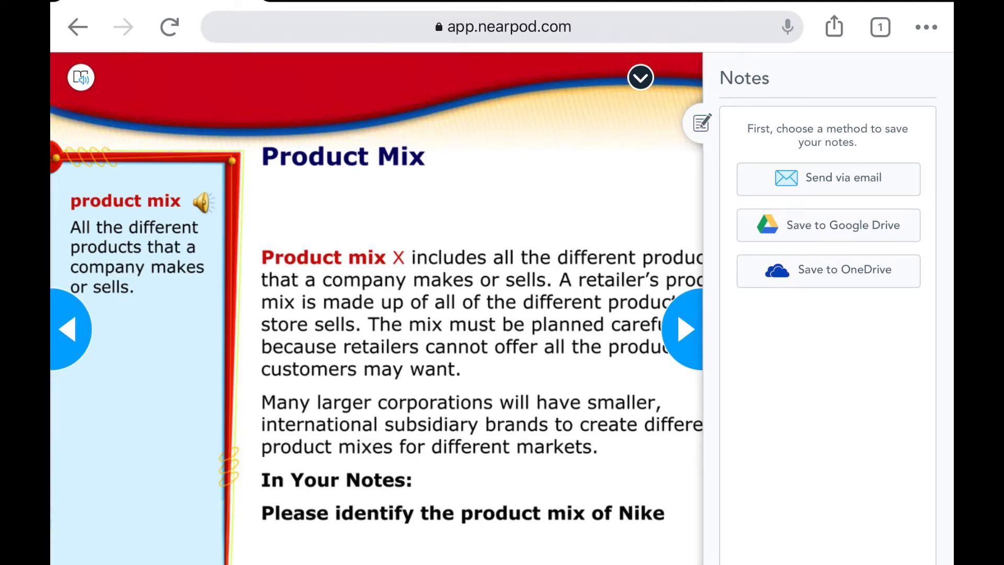
# Choose Save to Google Drive, sign in with the listed account and allow Drive access.
pyautogui.click(826, 225)
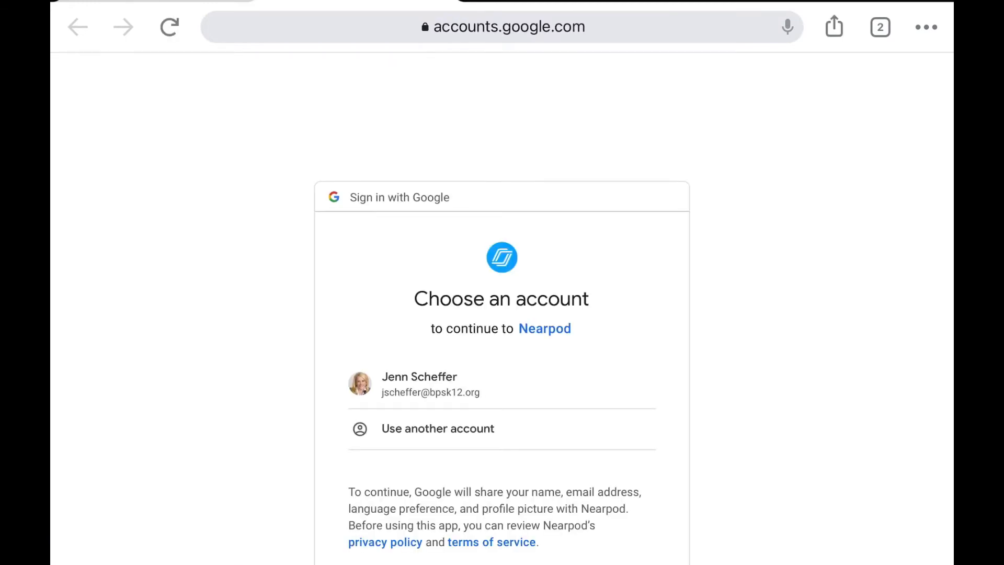
pyautogui.click(419, 384)
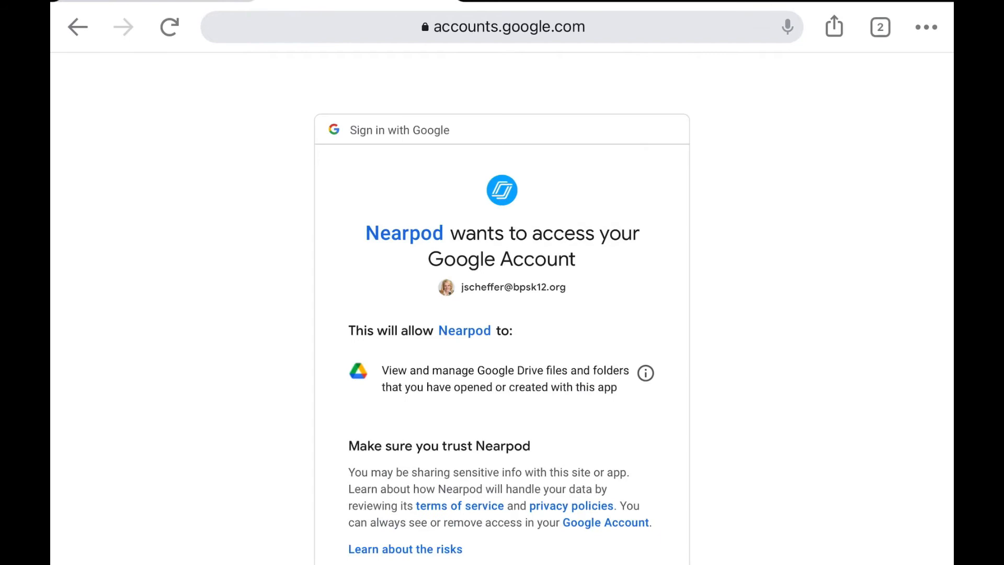
pyautogui.scroll(-3)
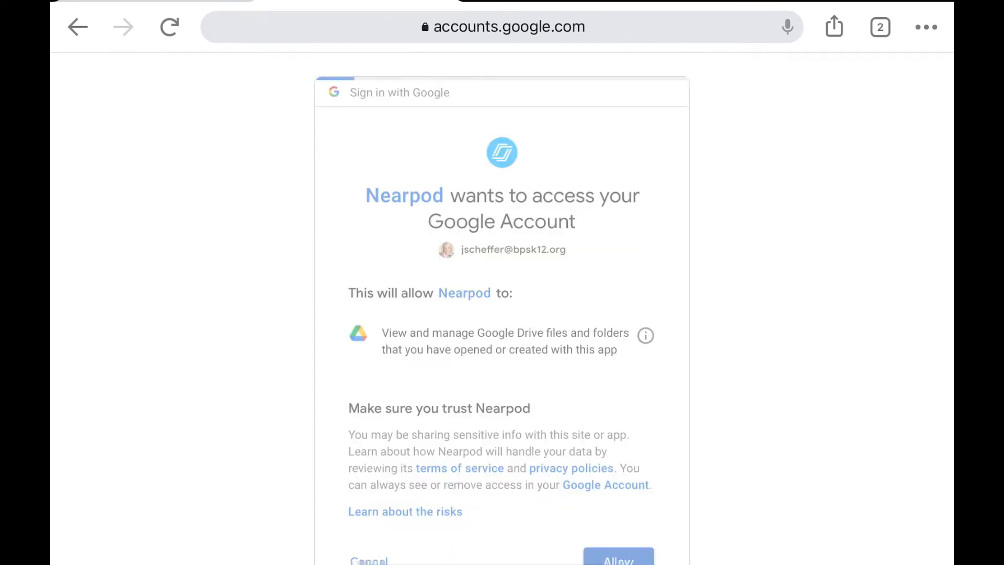
pyautogui.click(617, 559)
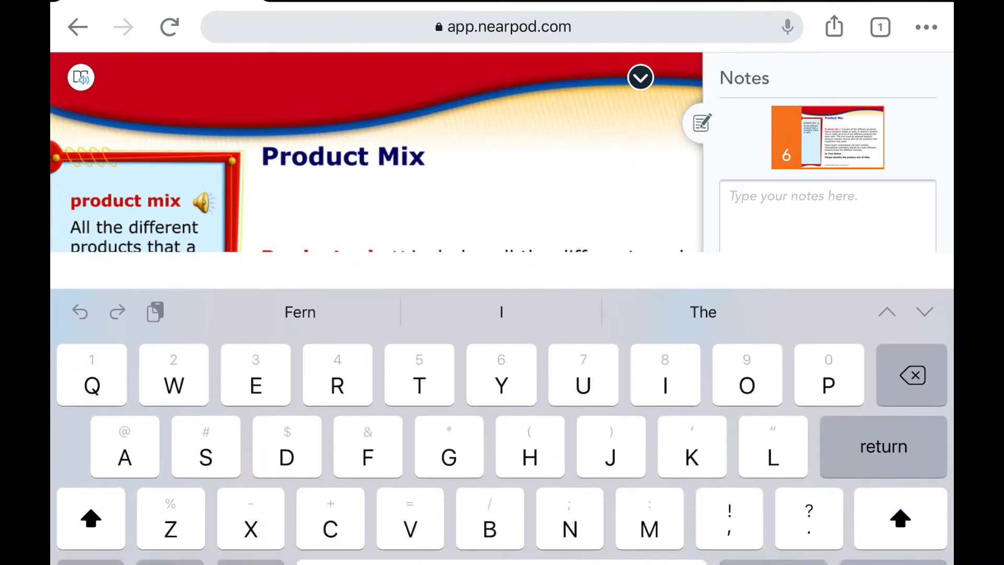
# Note that Nike's product line consists of sneakers, clothing, then move to slide 7.
pyautogui.write('Nikes oro')
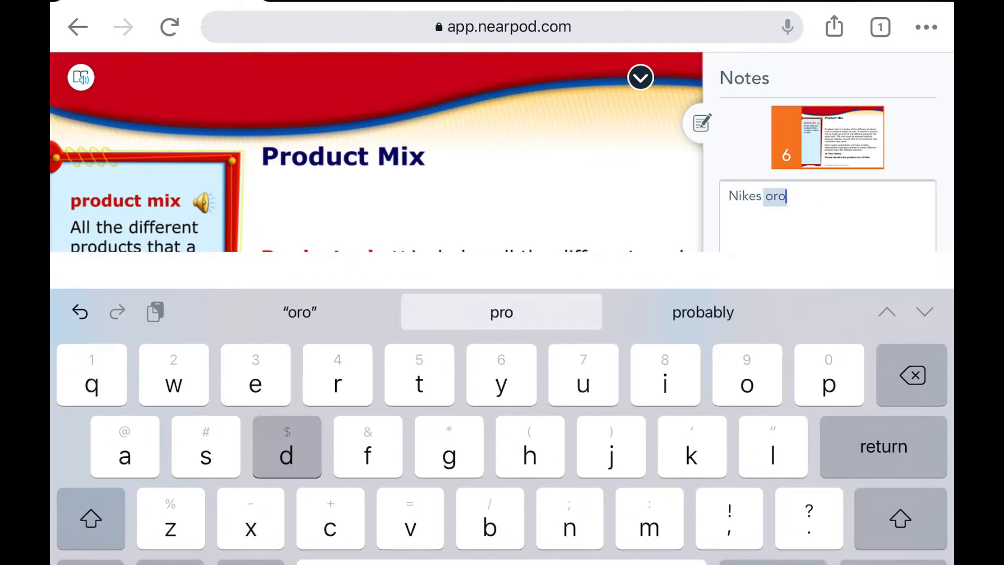
pyautogui.write('du')
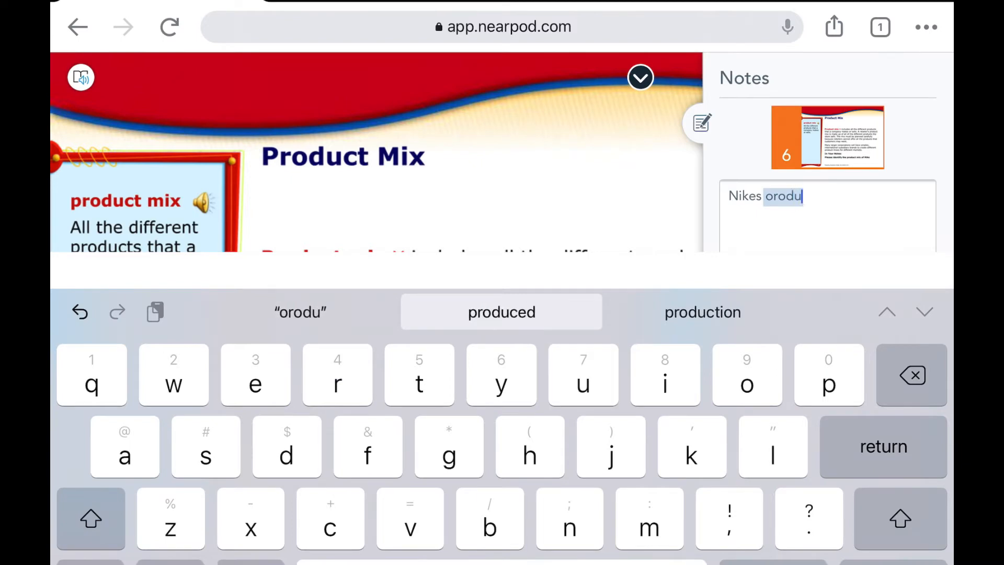
pyautogui.write('product line c')
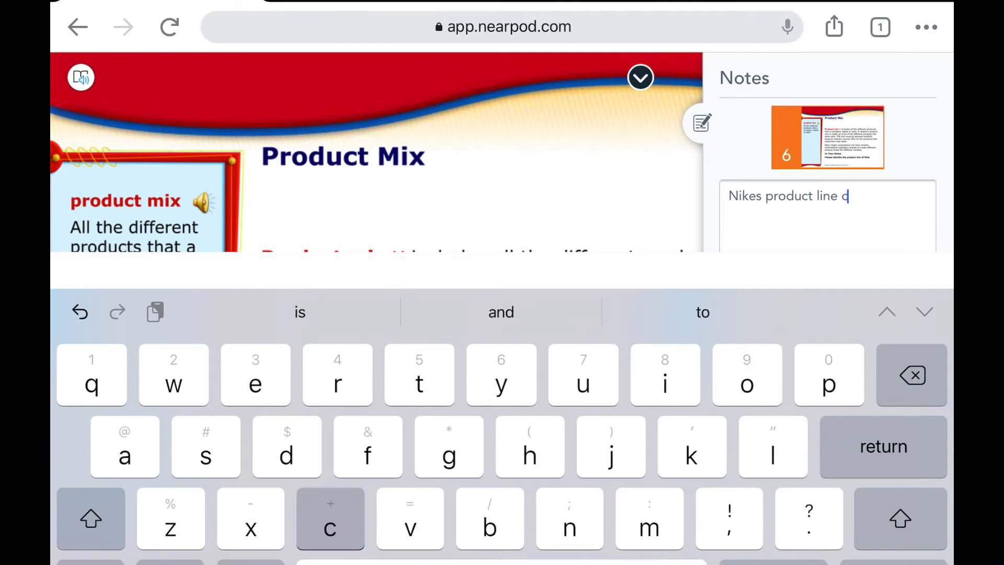
pyautogui.write('onsists of sne')
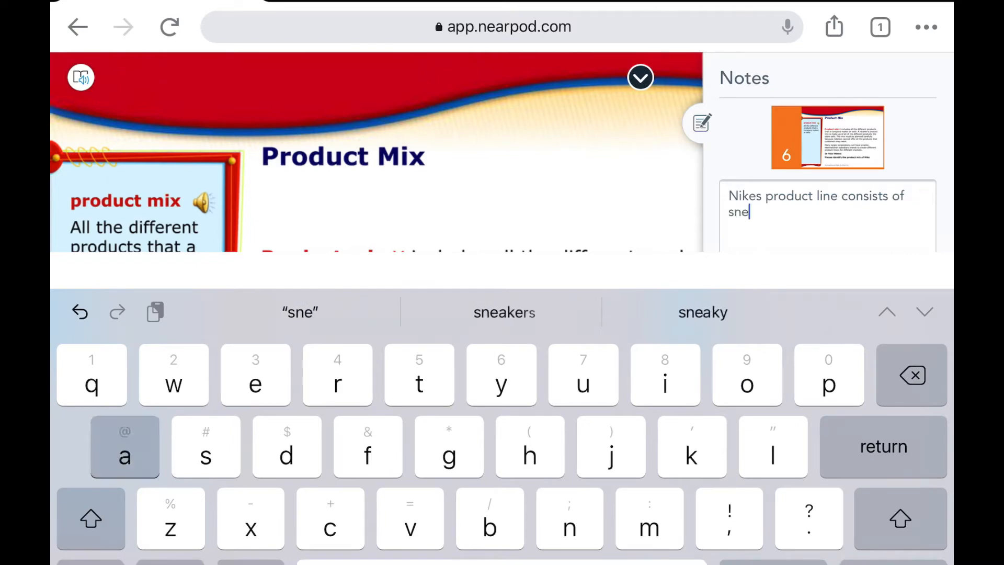
pyautogui.click(504, 313)
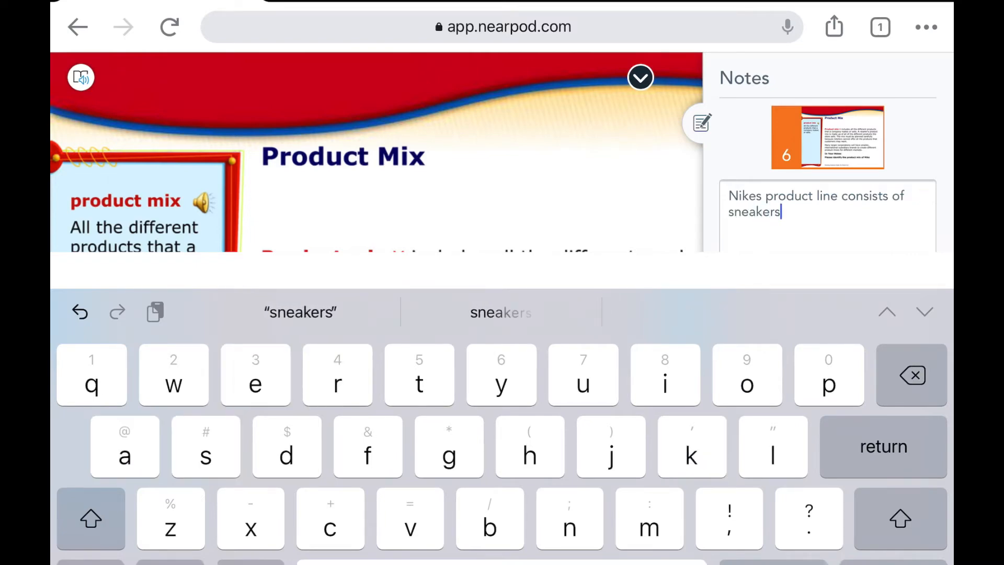
pyautogui.write(', clothing')
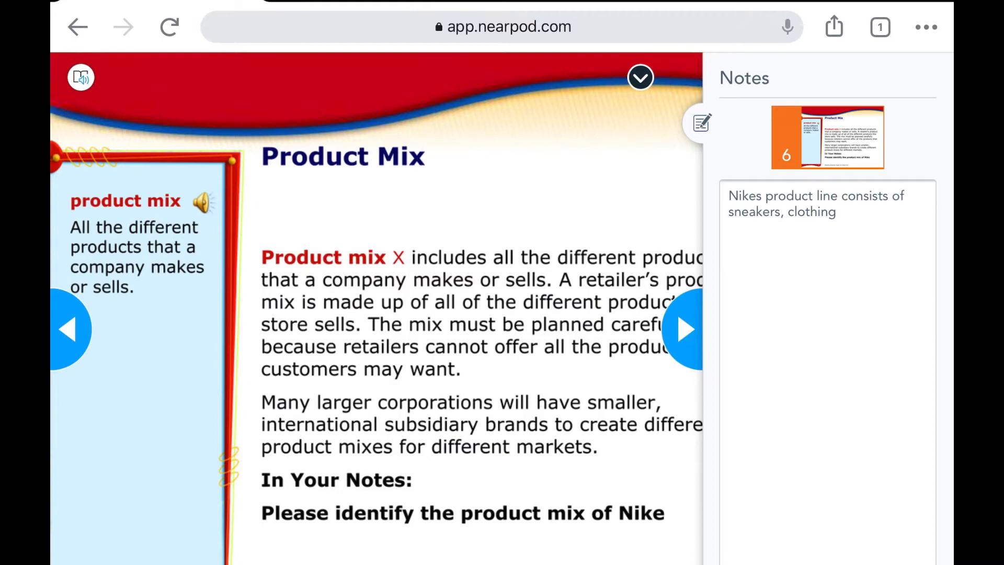
pyautogui.click(683, 330)
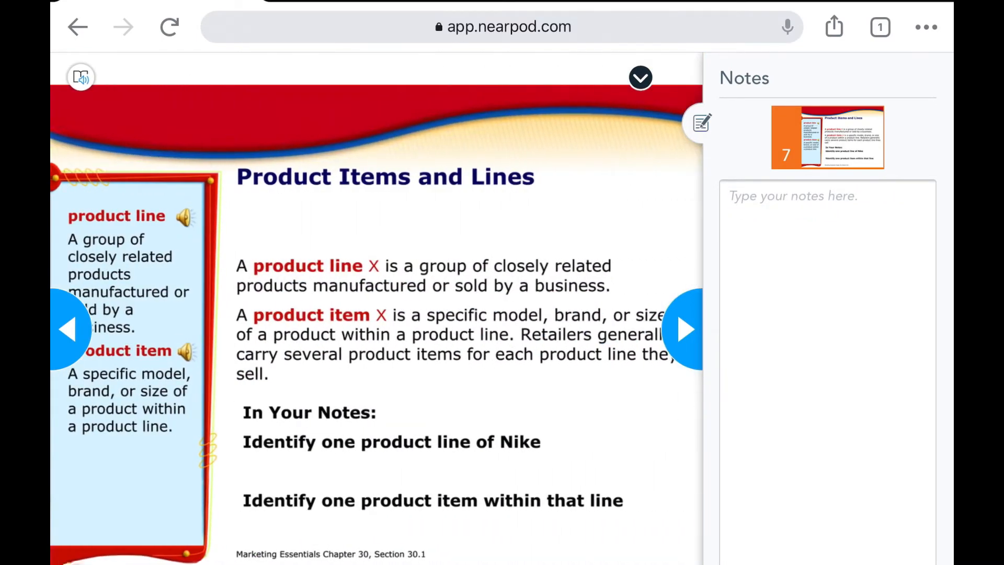
# Write Sneakers in the slide 7 notes and start a new line below it.
pyautogui.click(827, 195)
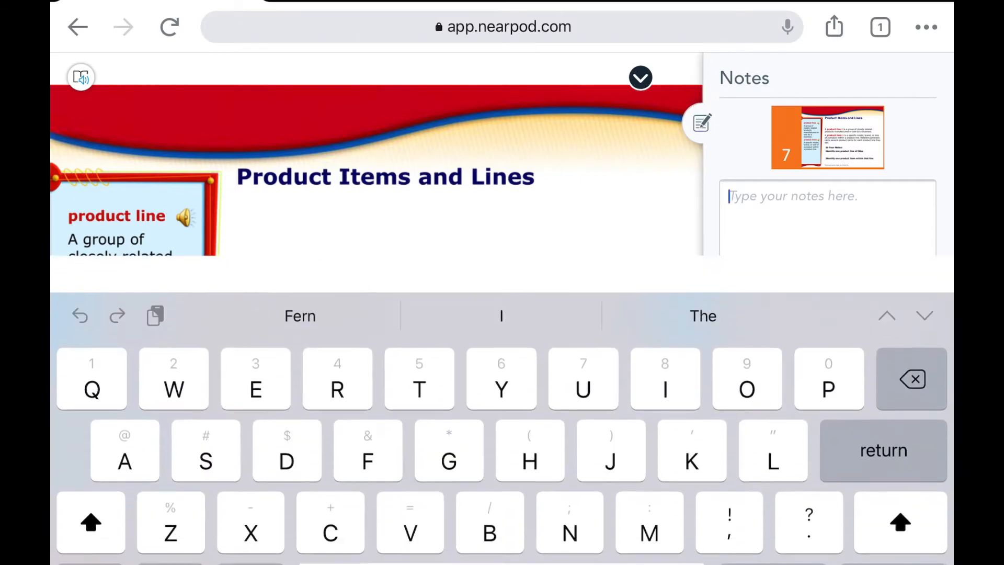
pyautogui.write('Snesker')
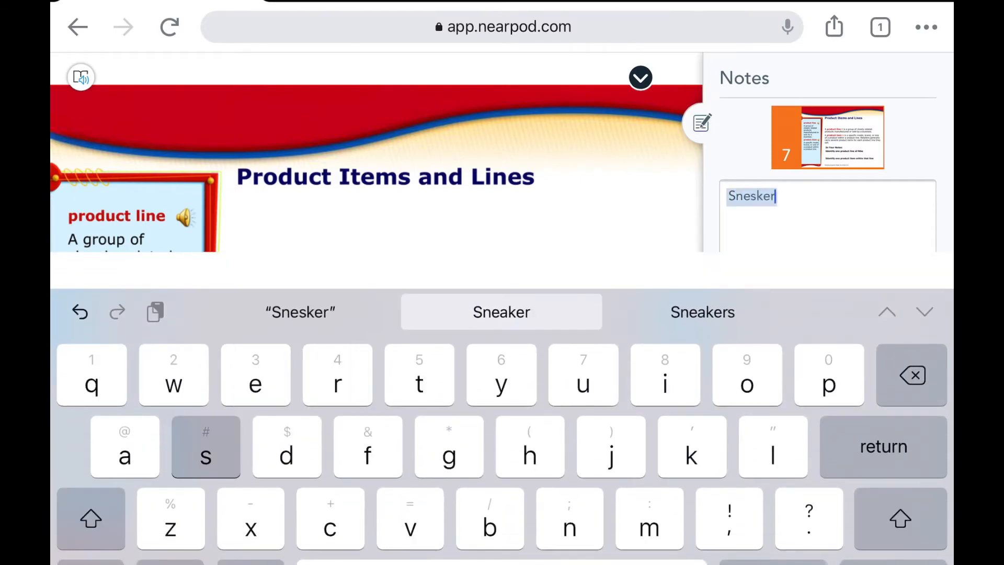
pyautogui.write('s')
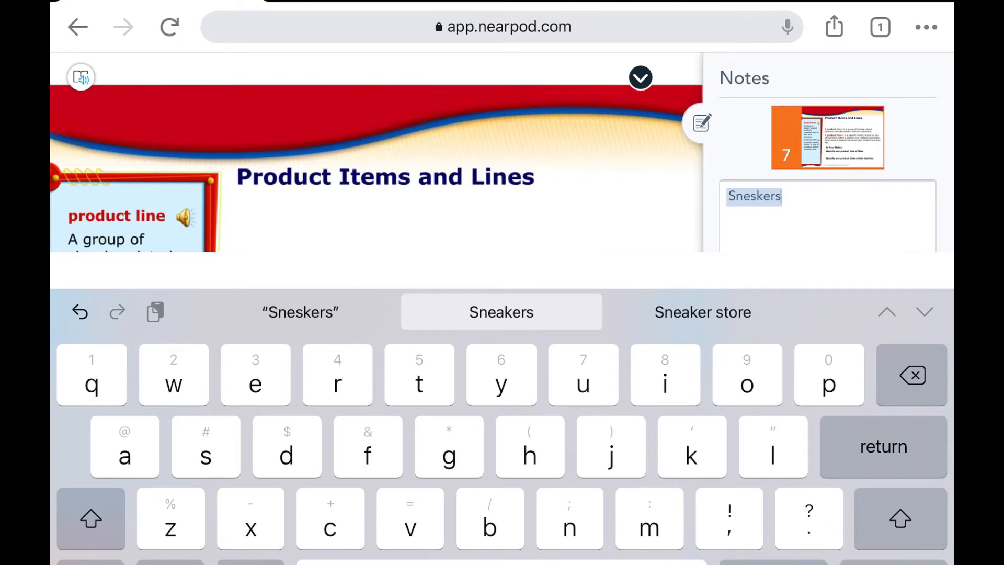
pyautogui.click(501, 311)
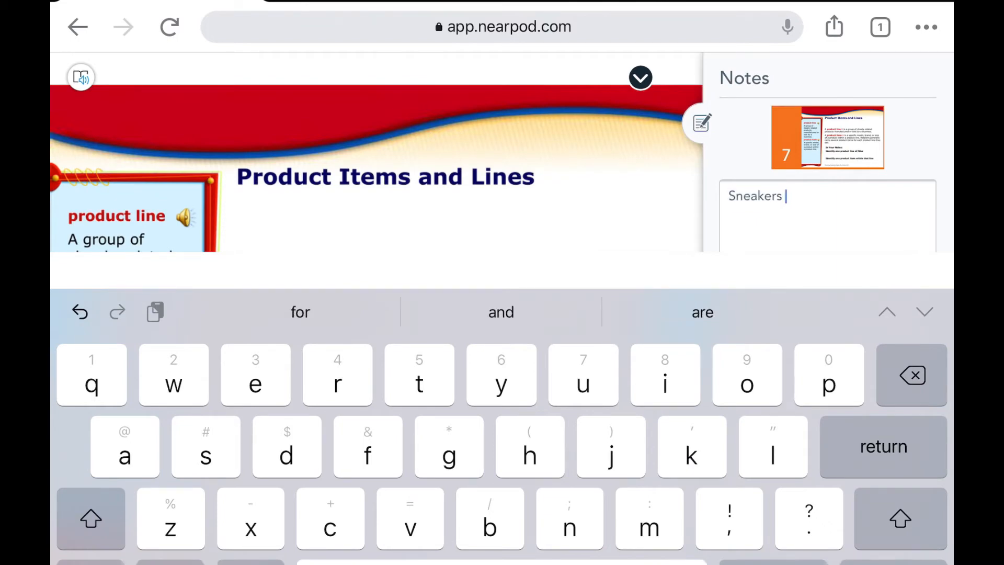
pyautogui.press('return')
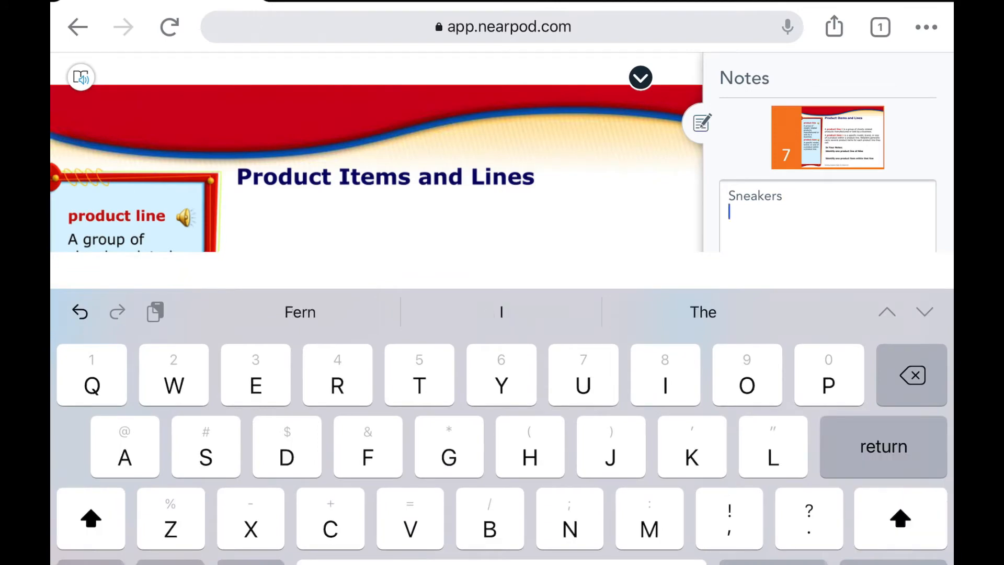
# Add Nike Joyride as the product item on the new line.
pyautogui.write('Nike')
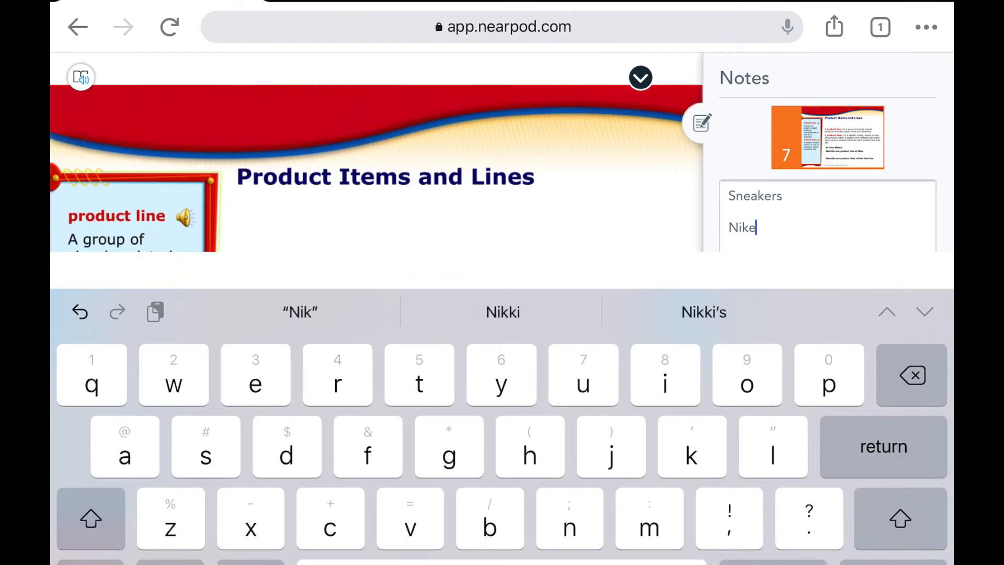
pyautogui.write('zjo')
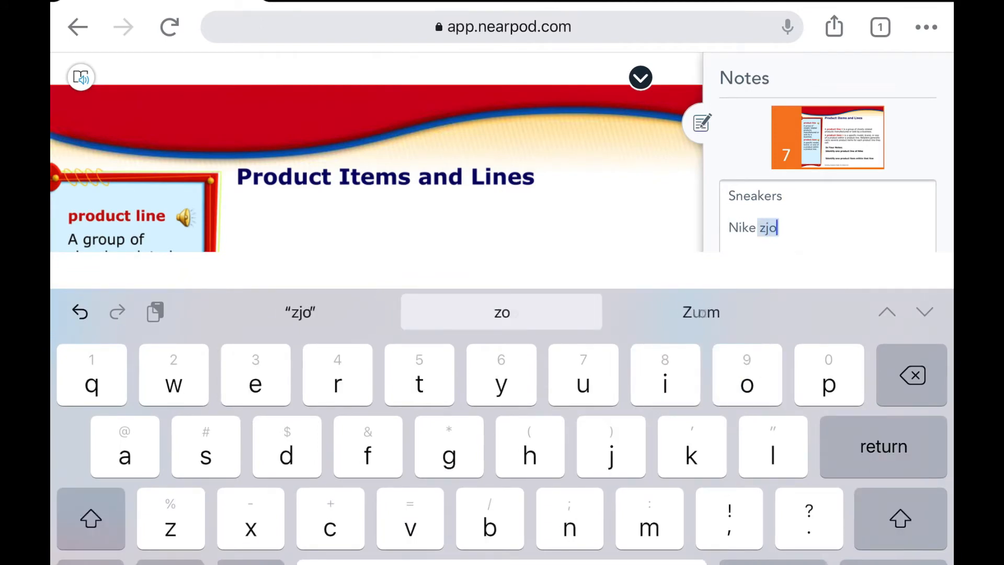
pyautogui.write('yri')
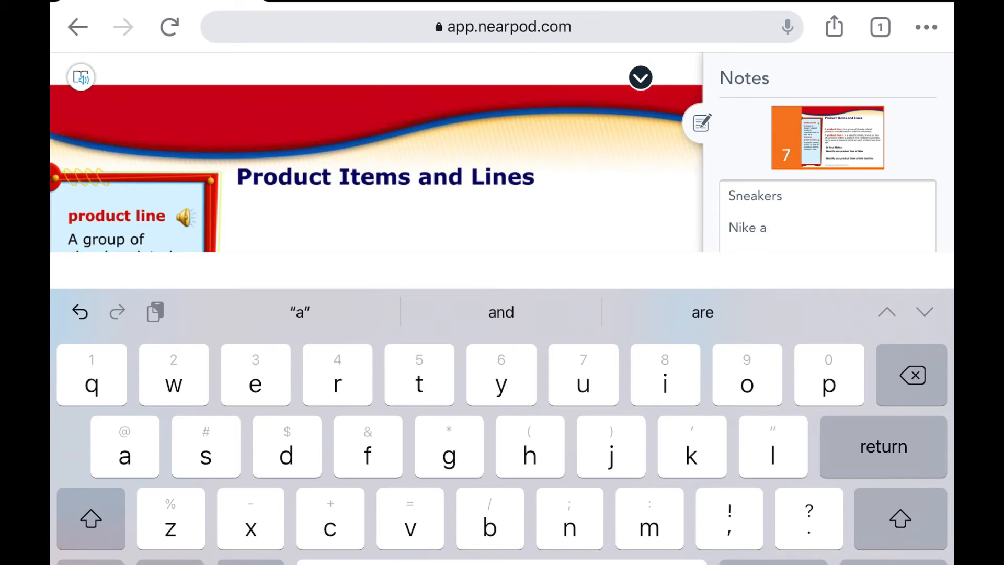
pyautogui.write('Jo')
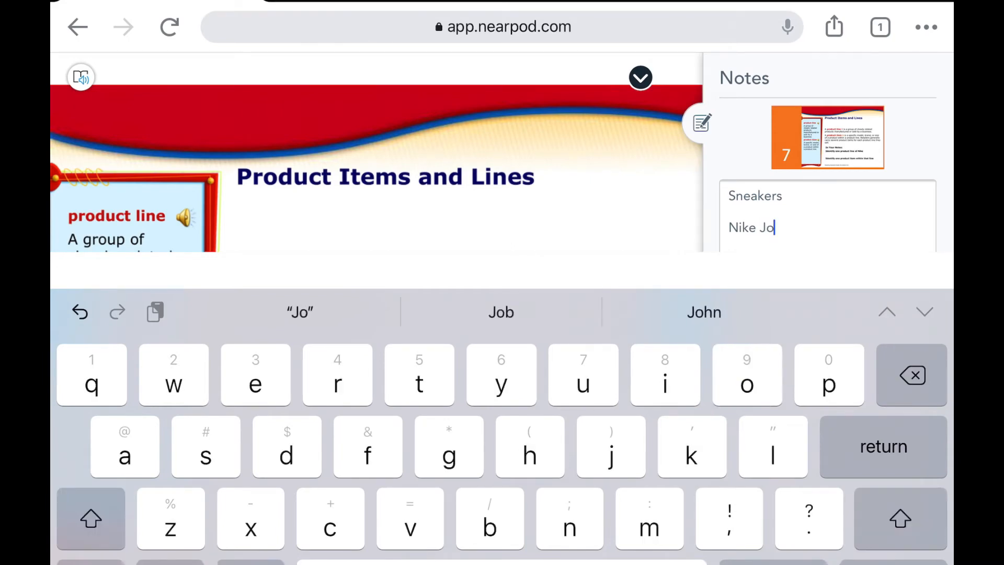
pyautogui.write('yride')
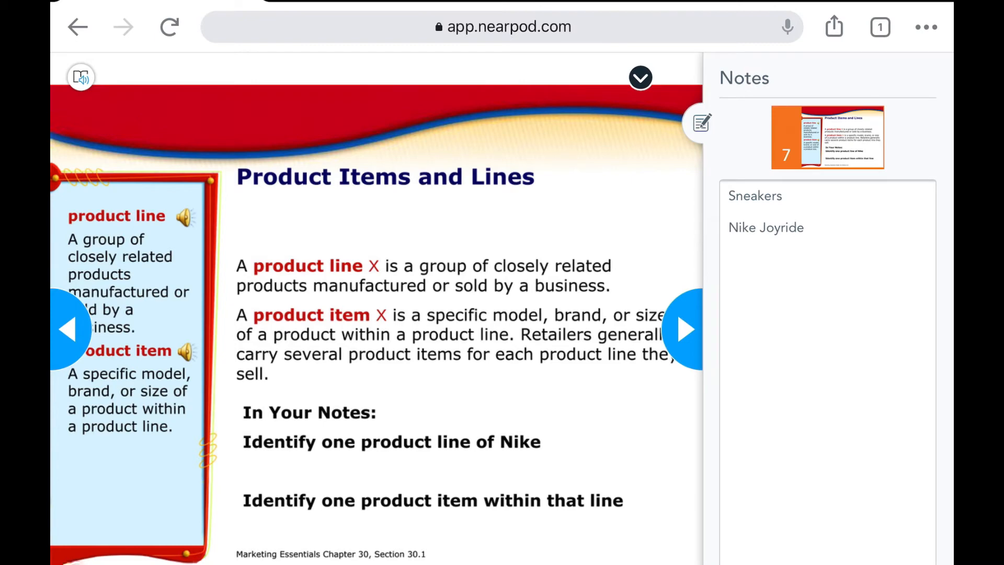
# Exit the lesson from its menu and confirm, returning to the Edu Apps folder.
pyautogui.click(640, 77)
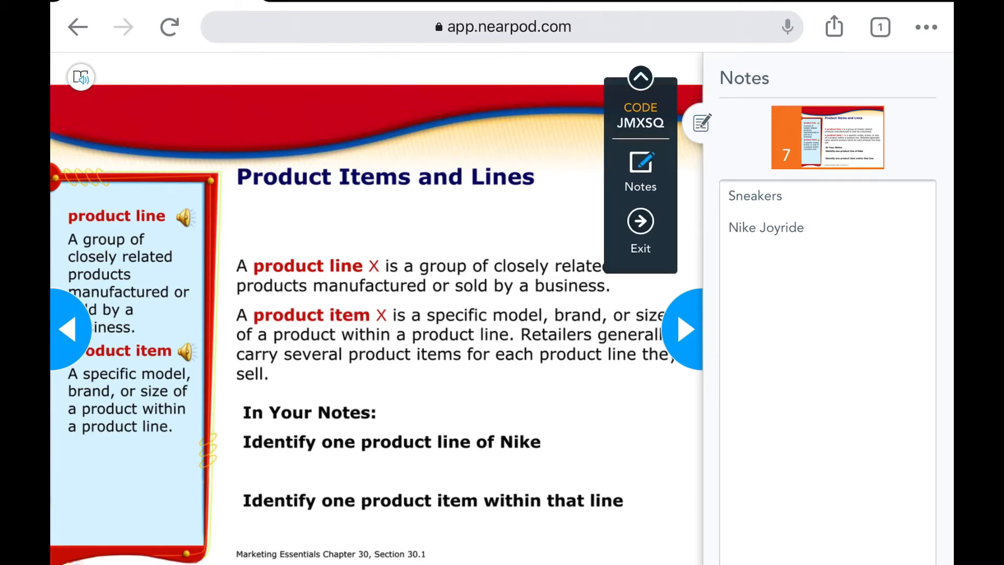
pyautogui.click(640, 234)
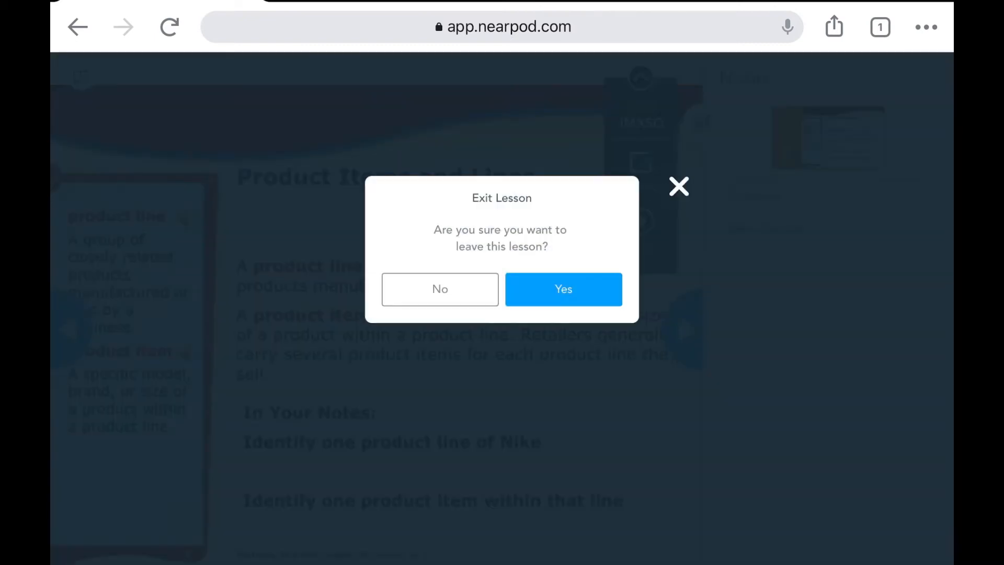
pyautogui.click(440, 288)
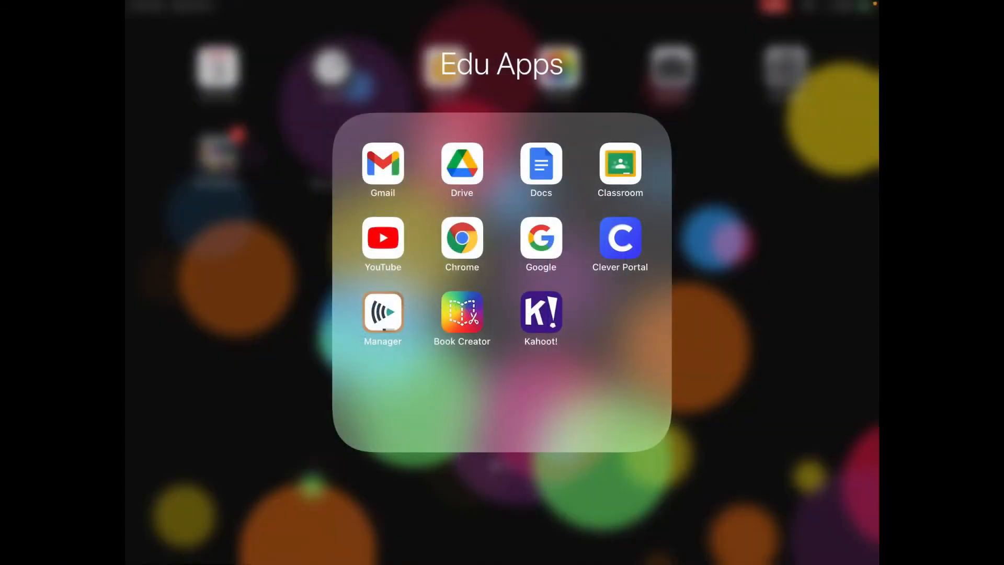
# Launch Google Drive and open the Chapter_30_Outline_Notes document.
pyautogui.click(462, 170)
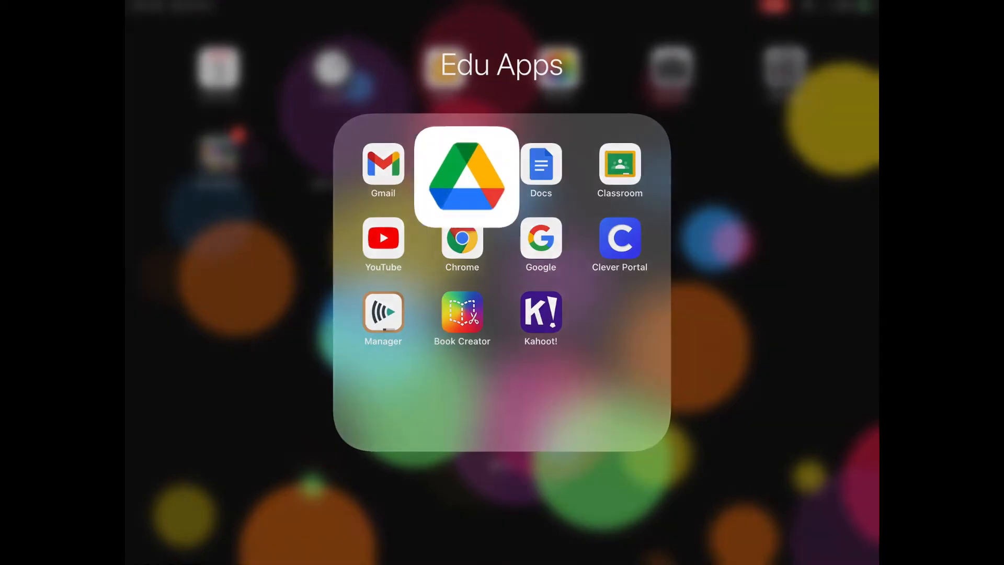
pyautogui.click(466, 178)
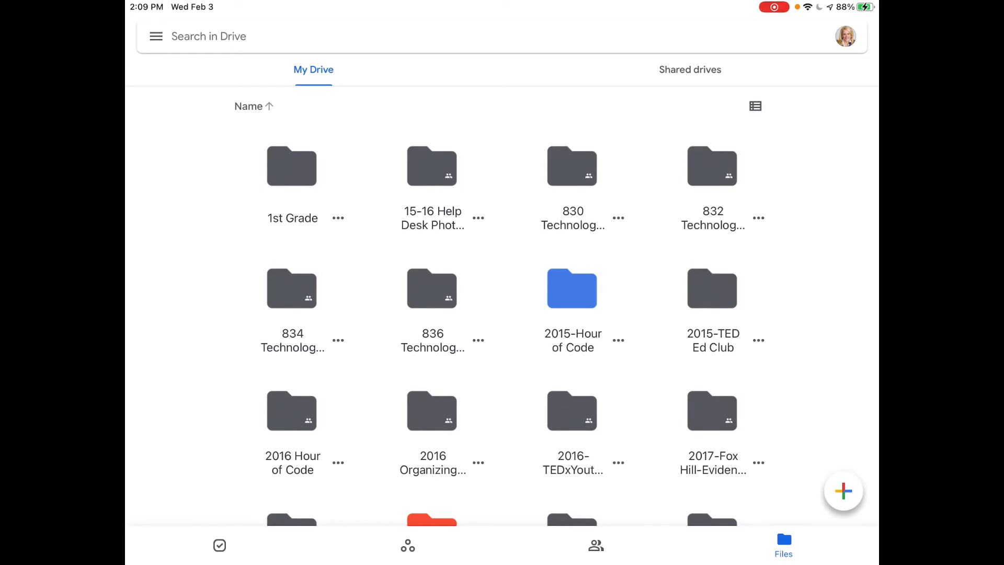
pyautogui.click(156, 36)
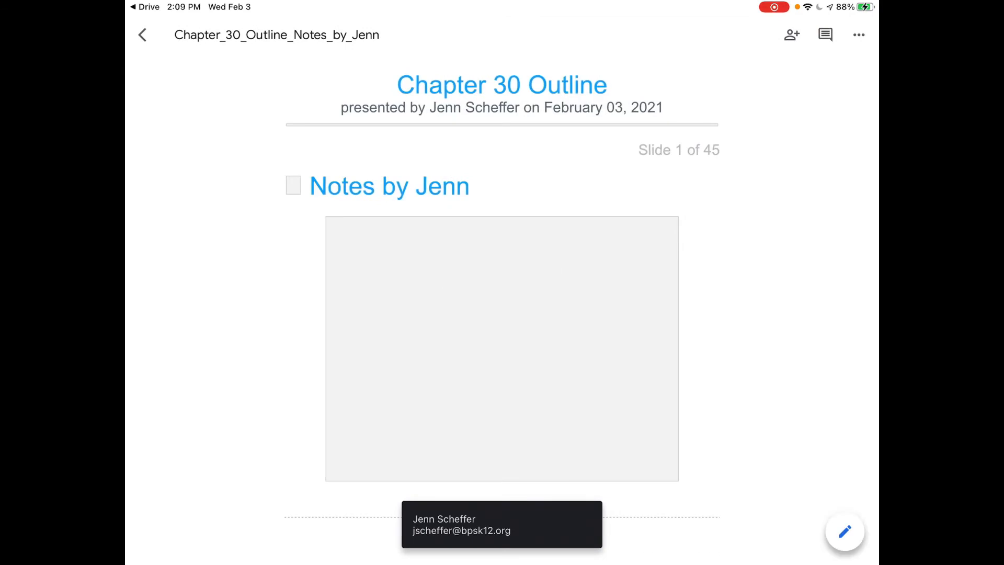
# Scroll through the outline's slides down to slide 6's Nike product line note.
pyautogui.scroll(-3)
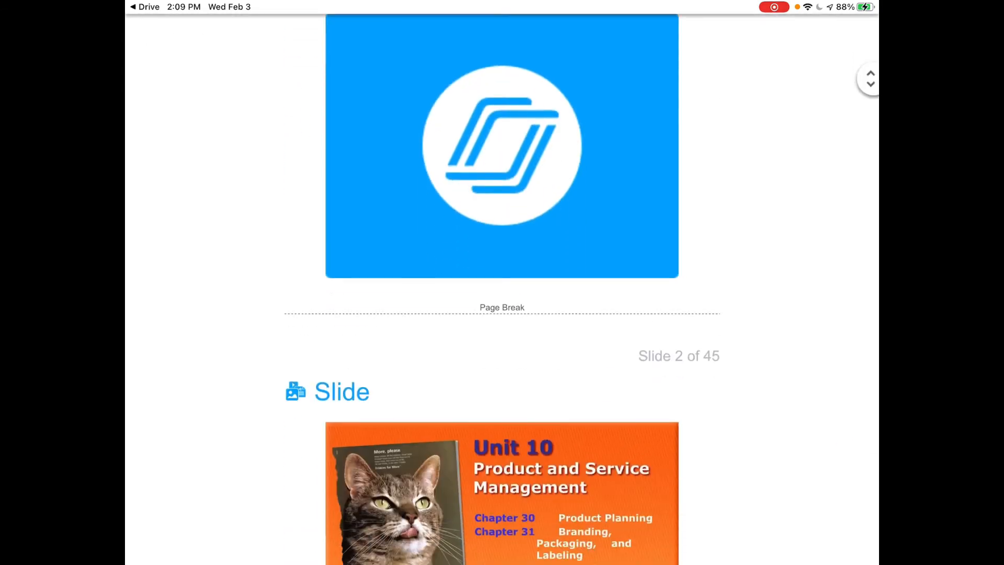
pyautogui.scroll(-3)
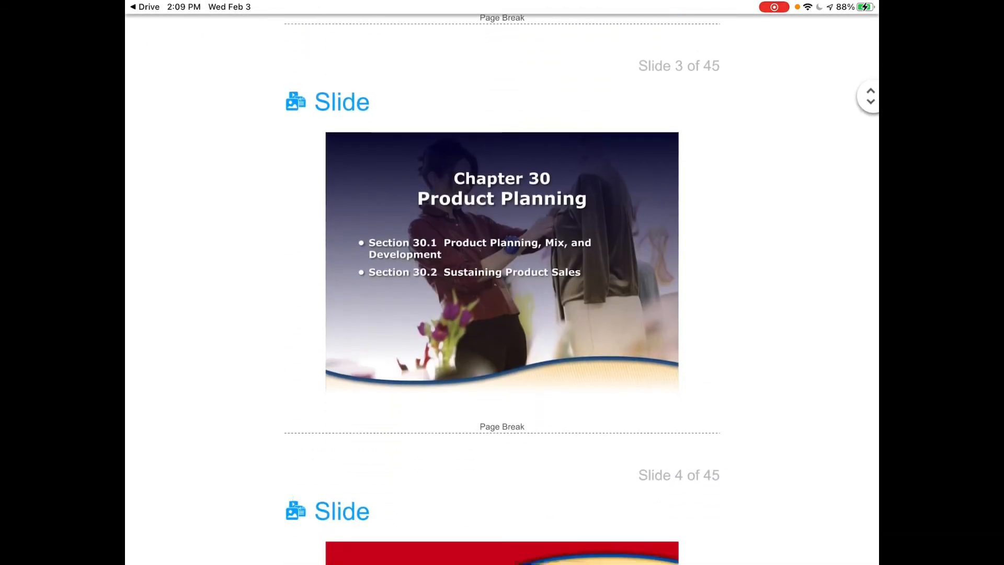
pyautogui.scroll(-3)
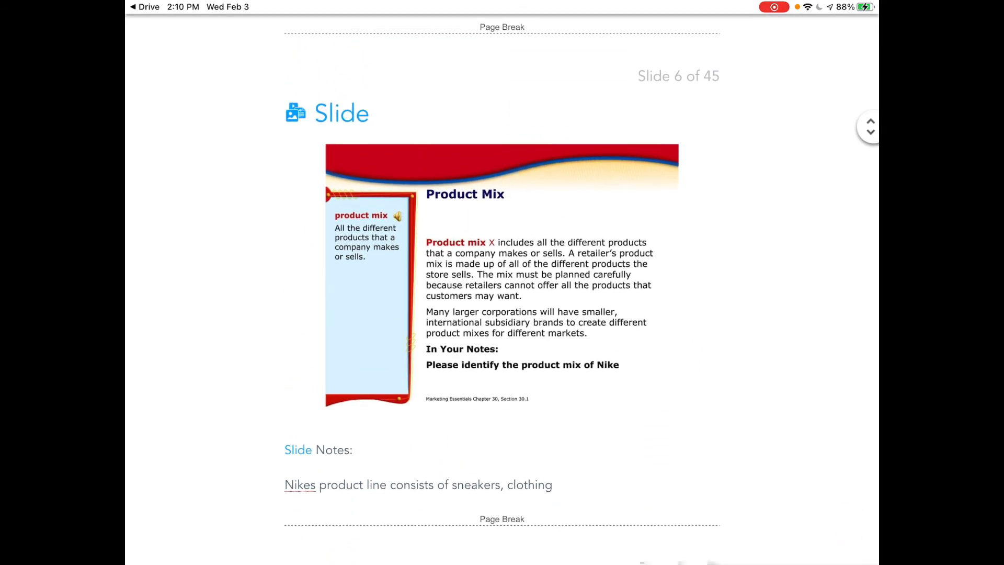
pyautogui.scroll(-3)
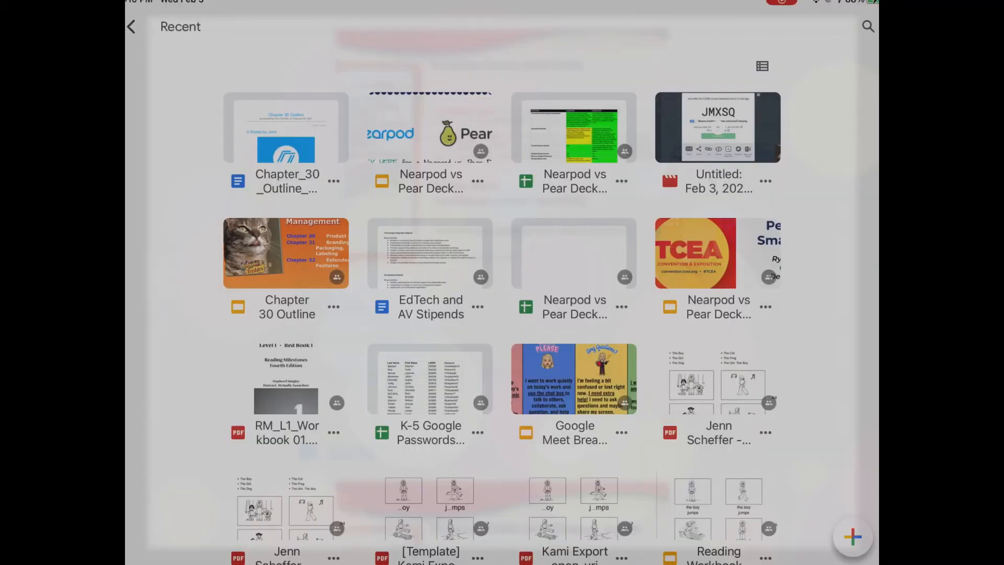
# Move the Chapter 30 notes toward My Drive and start a new Untitled folder there.
pyautogui.click(332, 181)
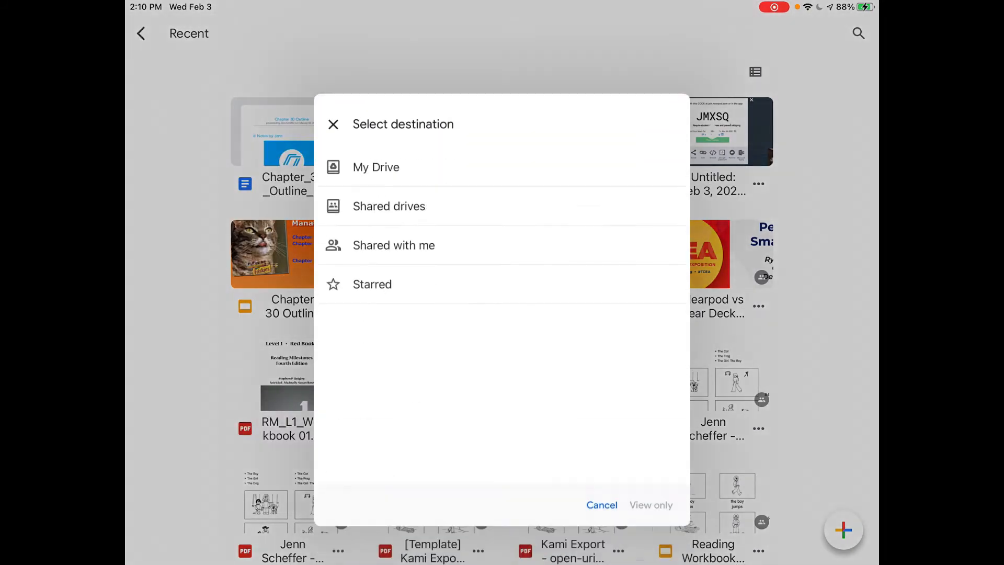
pyautogui.click(375, 168)
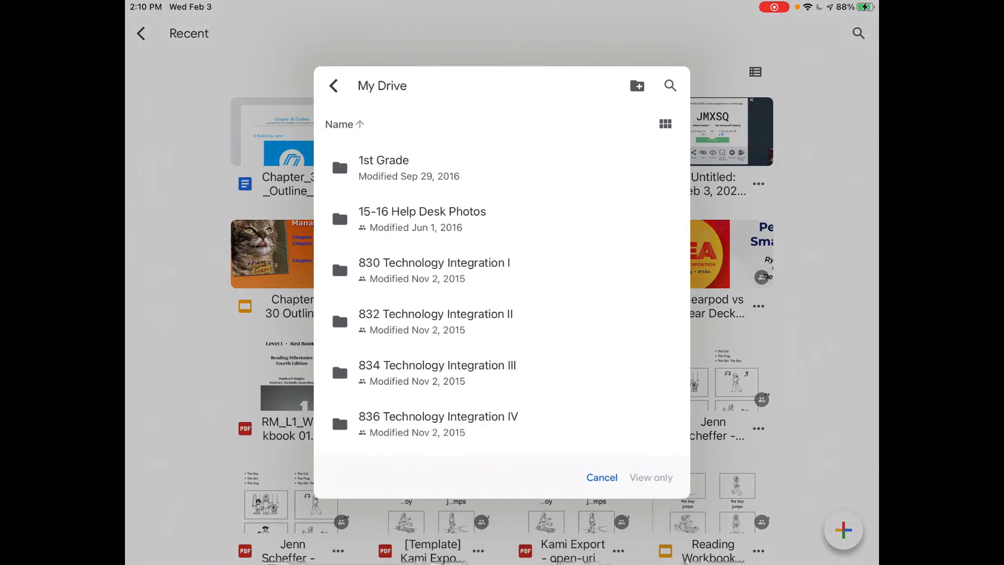
pyautogui.click(637, 85)
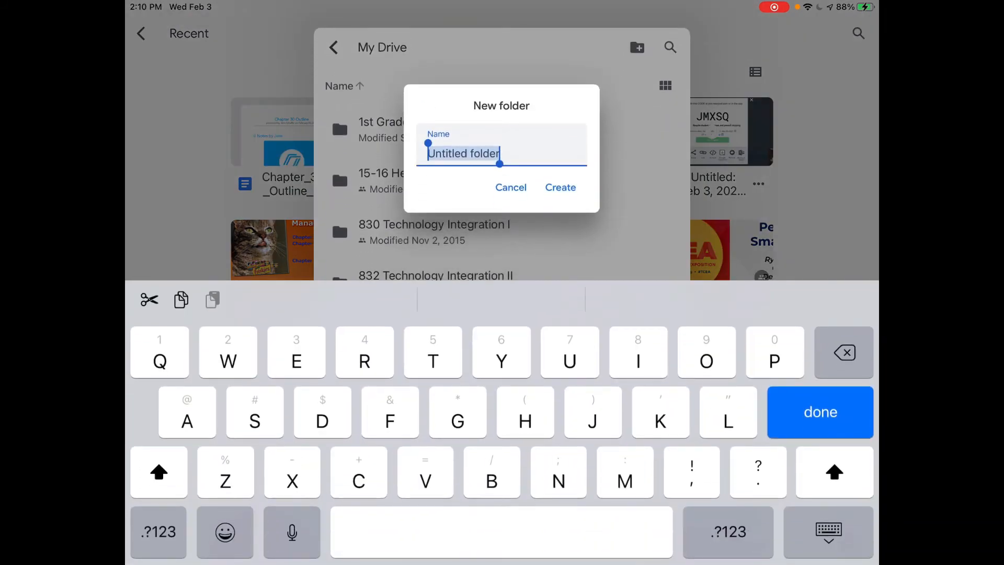
# Name the new My Drive folder 'Nearpod' and create it as the move destination.
pyautogui.write('Nea')
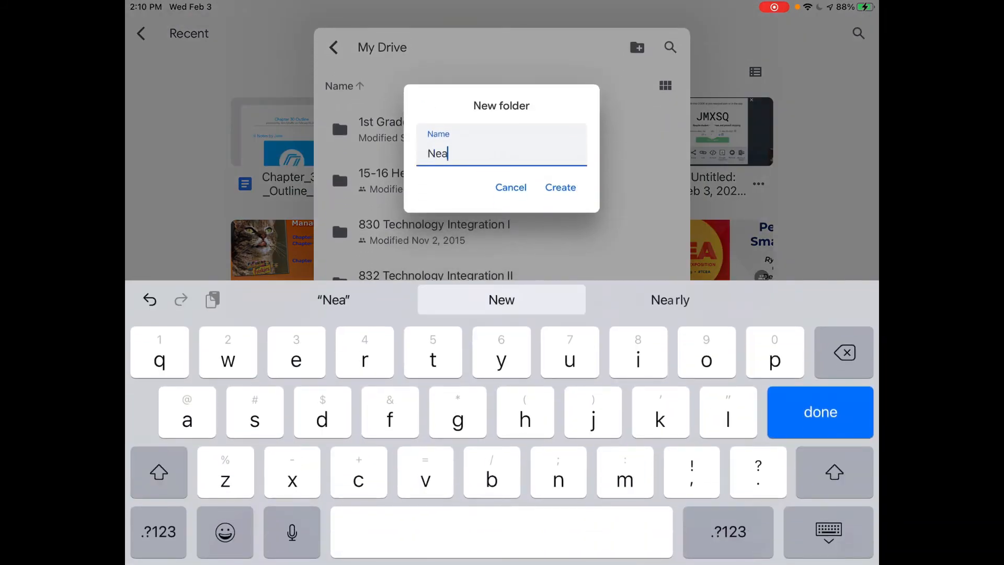
pyautogui.write('rpo')
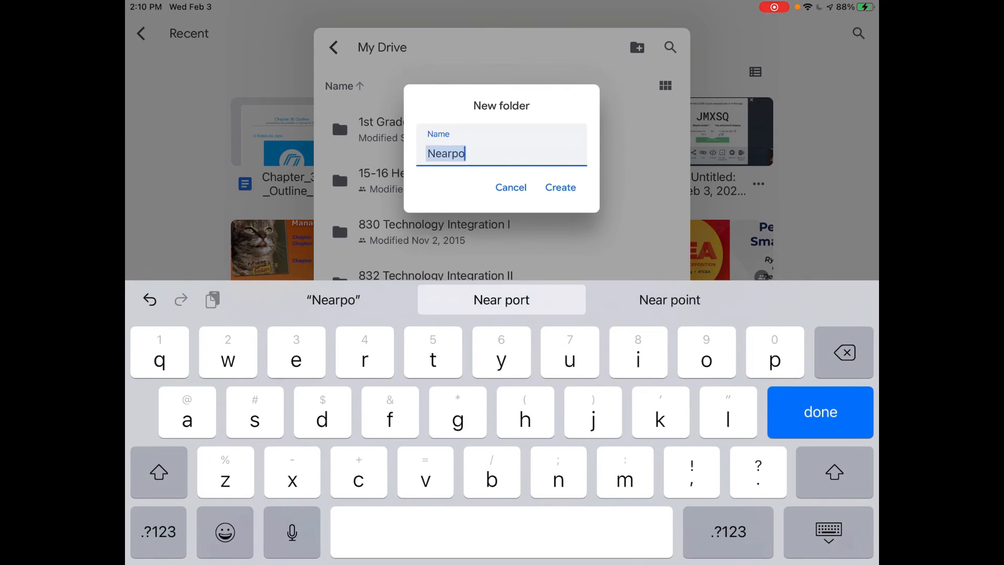
pyautogui.write('d')
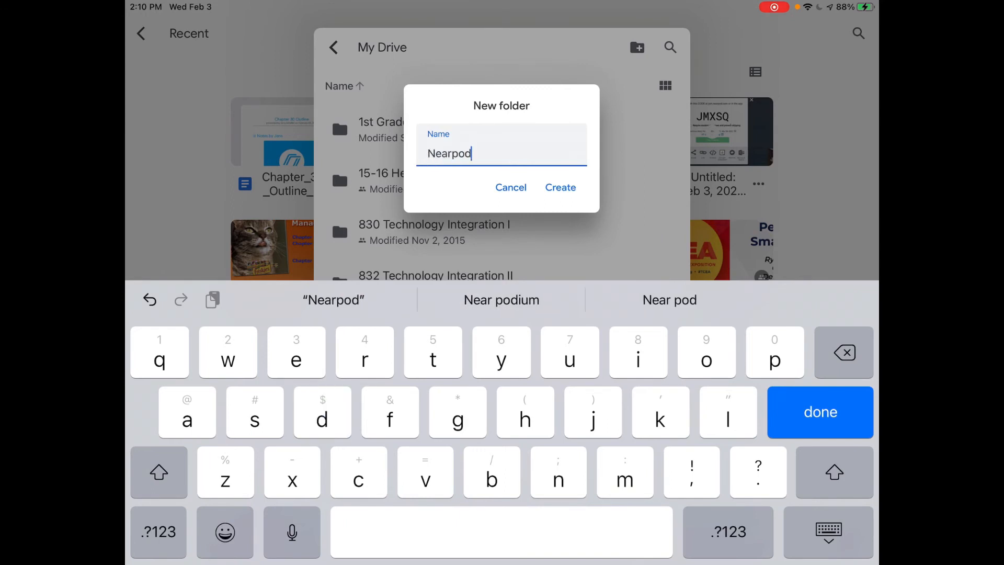
pyautogui.click(820, 412)
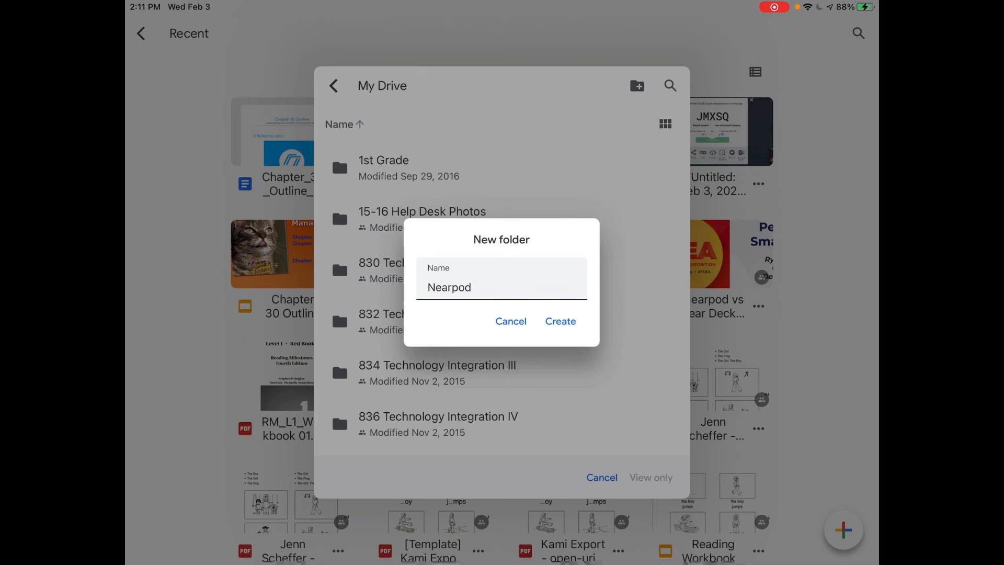
pyautogui.click(559, 321)
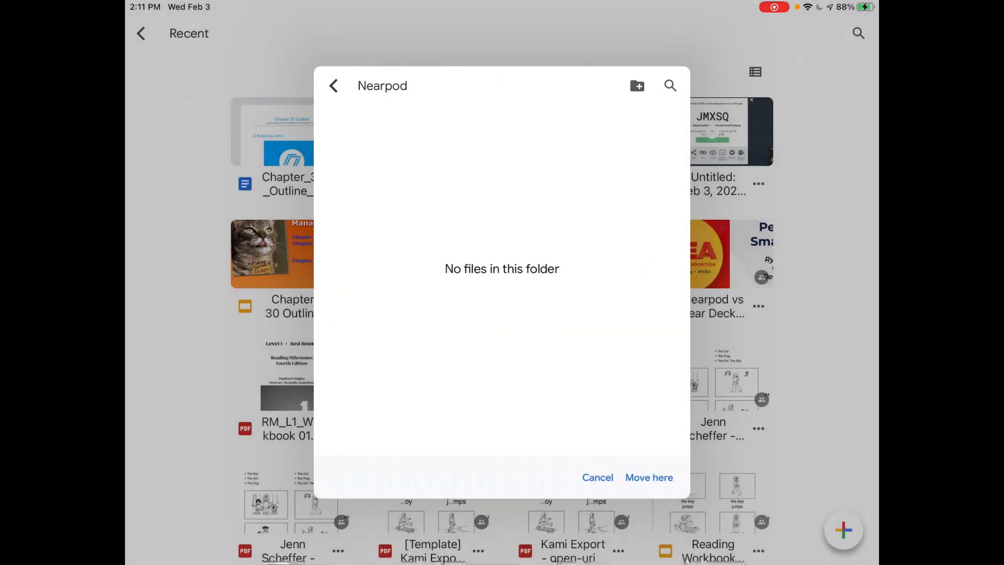